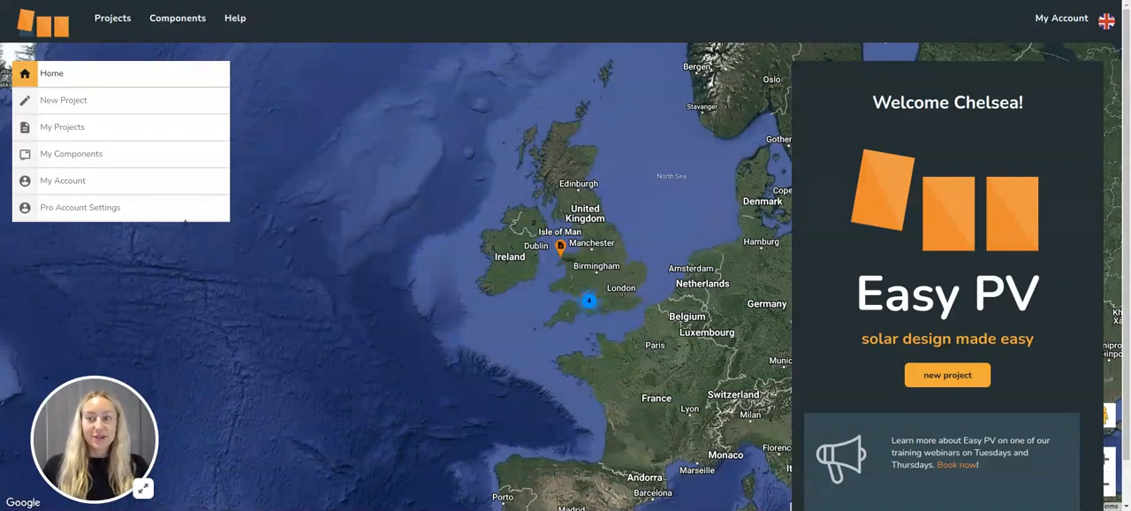
mouse_move(79, 207)
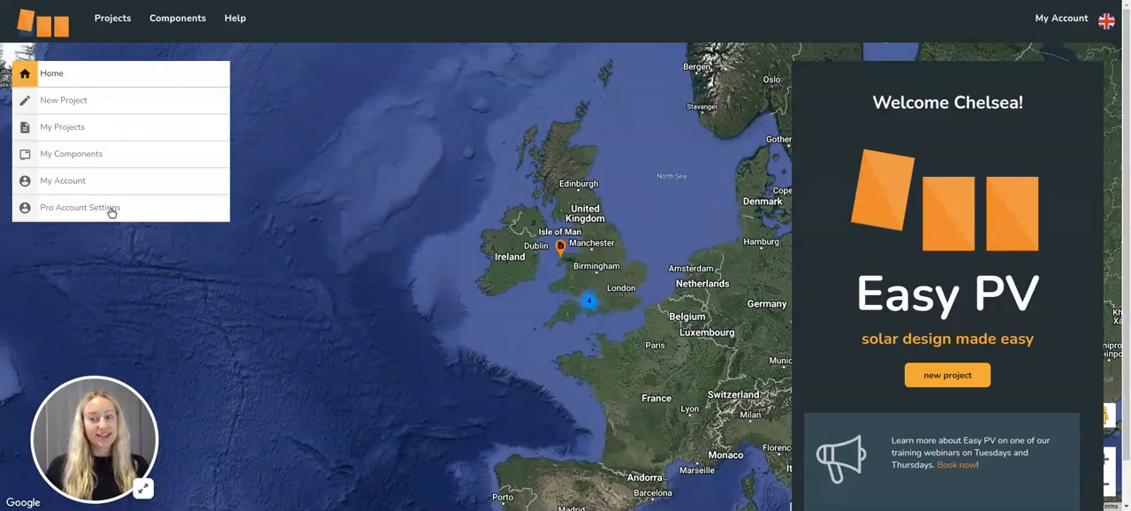
Step: Switch on 'Enable the Speedy PV configuration dashboard' in Pro Account team preferences
left_click(80, 207)
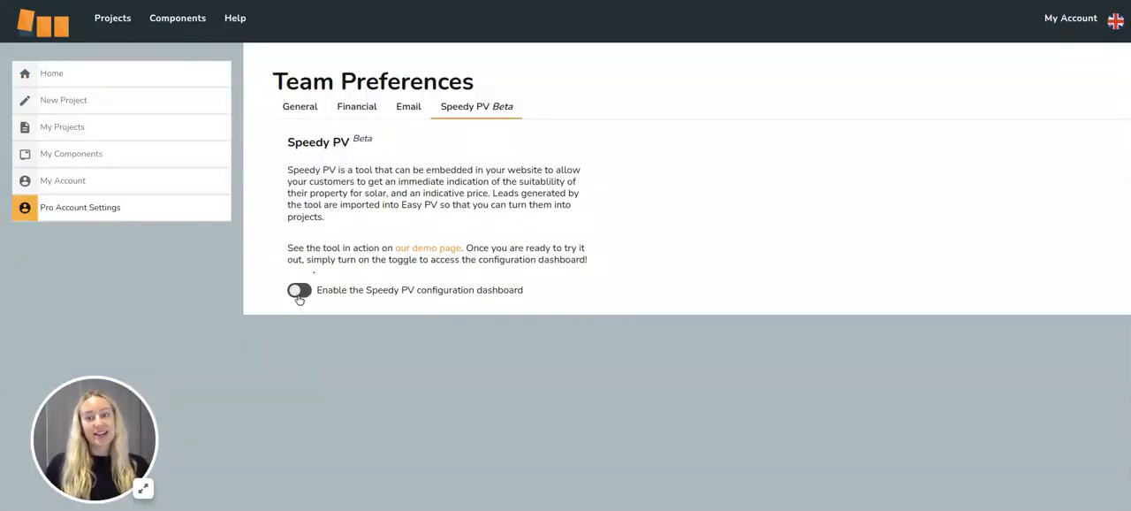
left_click(299, 290)
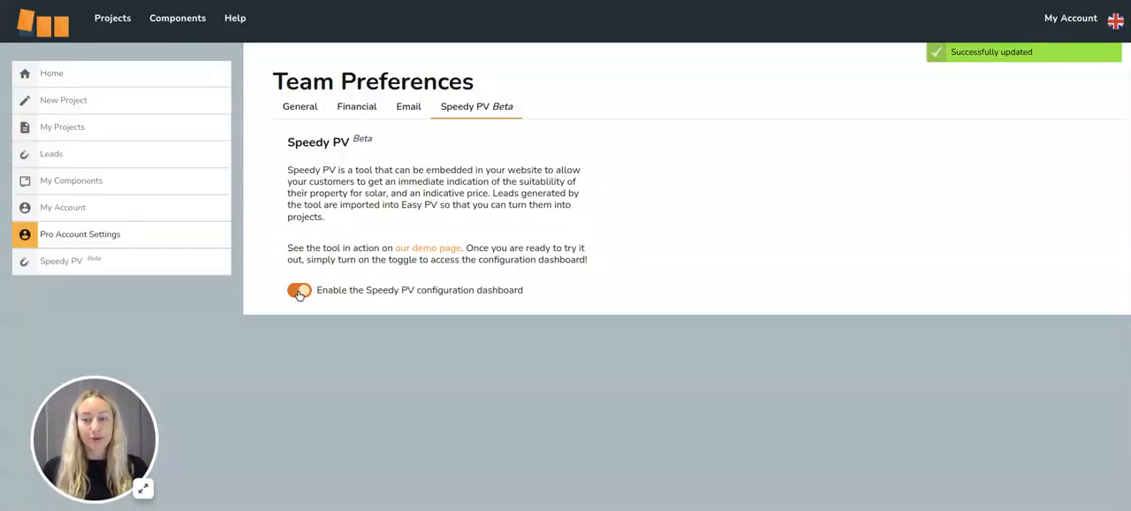
Step: Open Speedy PV setup and review its Domains and Contact tabs
left_click(298, 290)
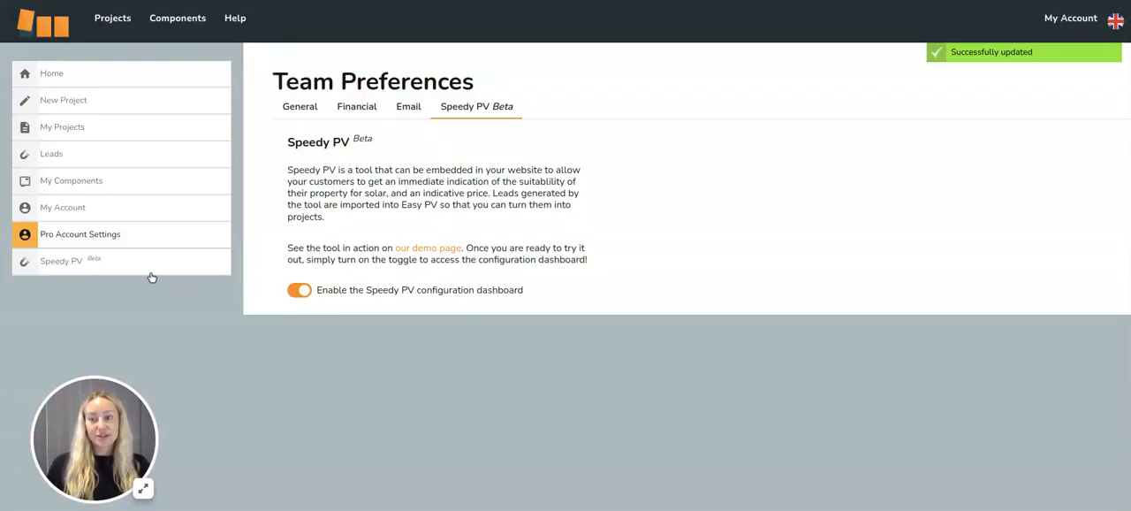
mouse_move(96, 275)
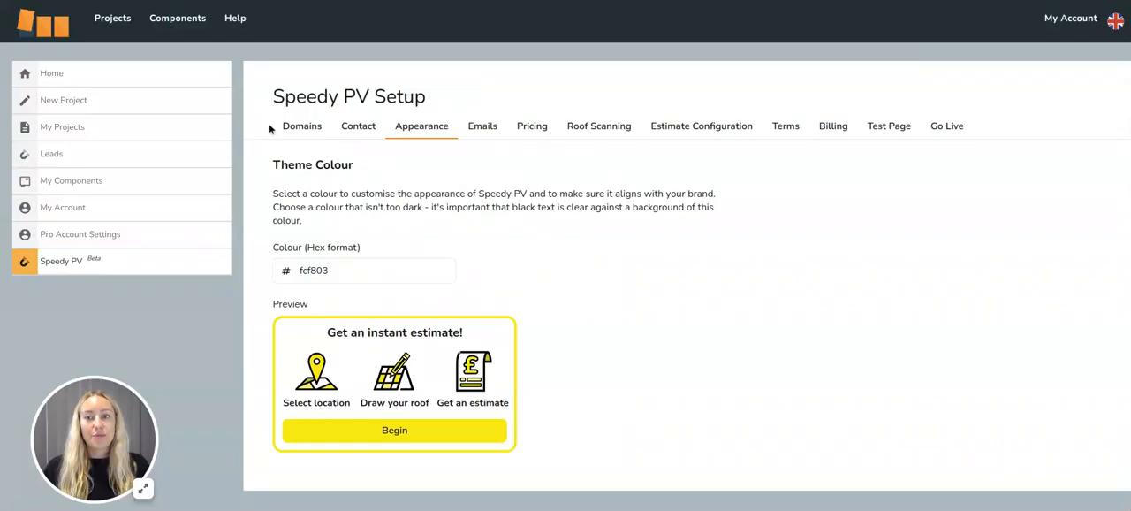
left_click(301, 126)
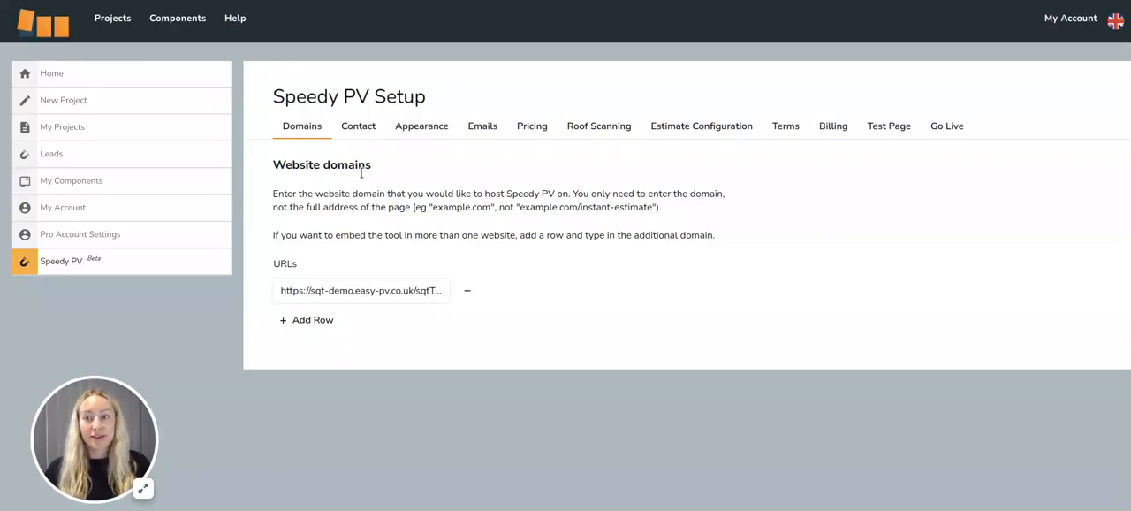
left_click(358, 126)
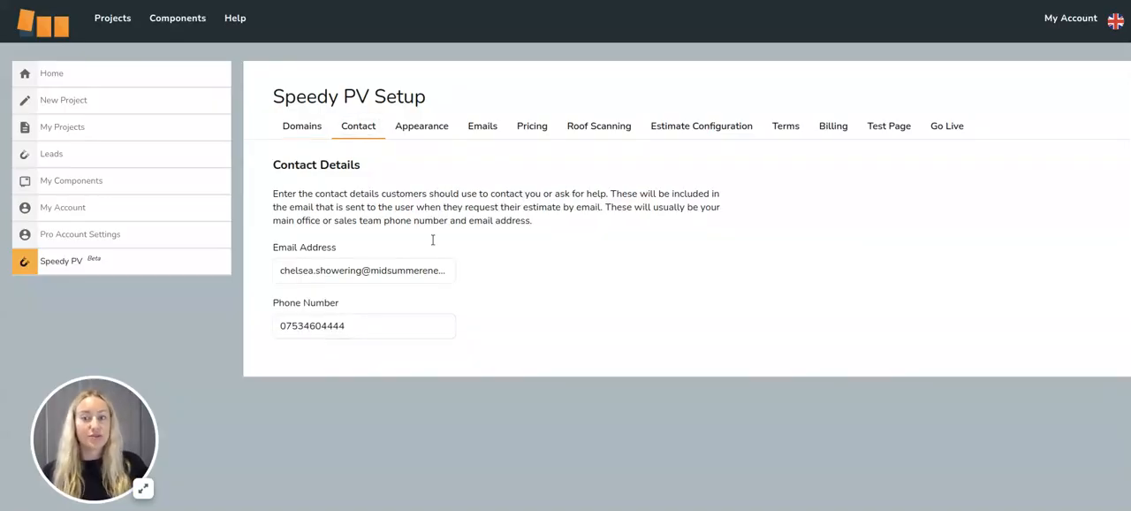
mouse_move(416, 149)
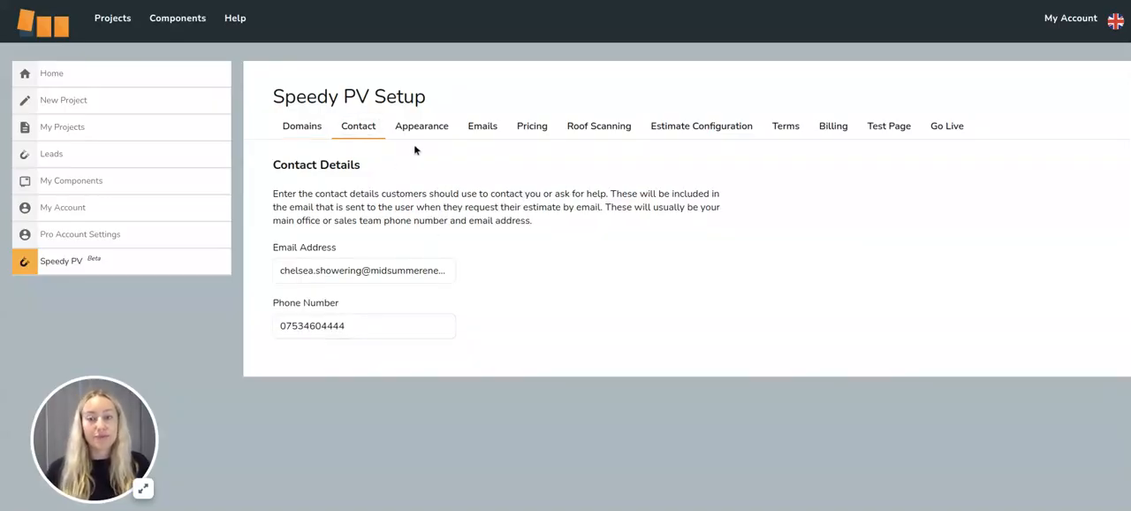
Step: Change the Speedy PV theme colour on the Appearance tab from fcf803 to fc0377
left_click(421, 125)
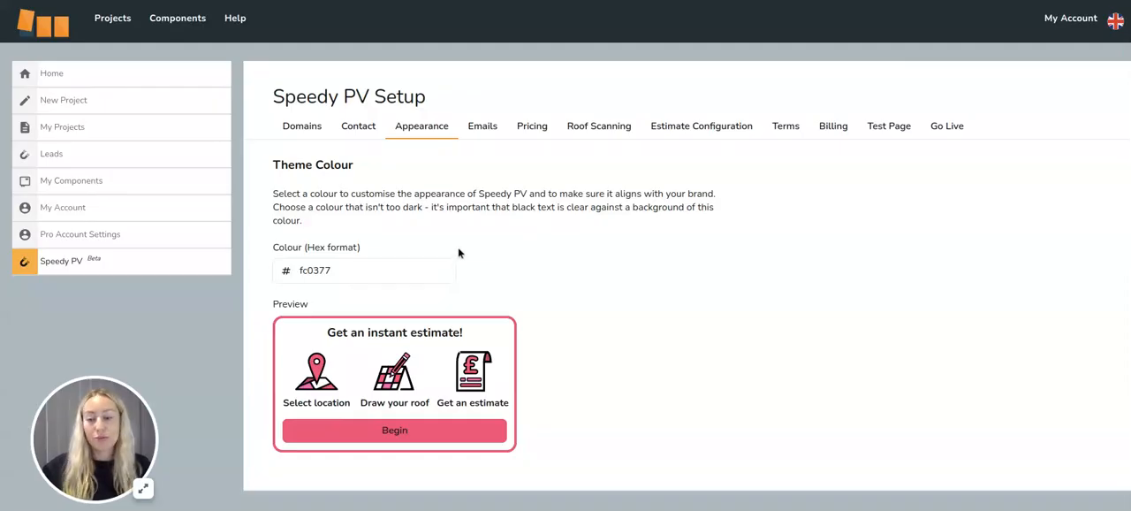
Step: Review the Emails tab's signature field, SMTP credentials and Email CC's sections
left_click(480, 125)
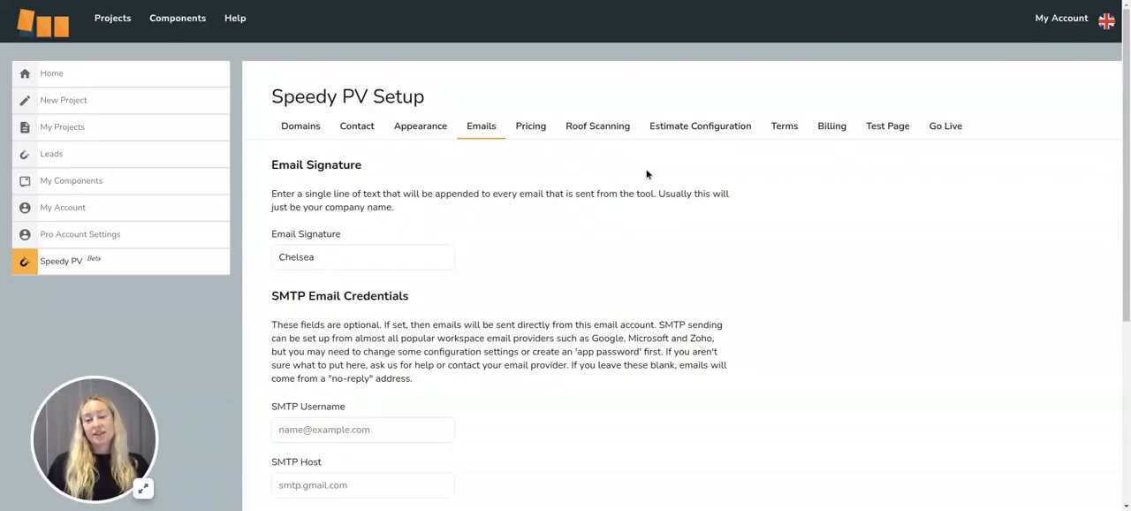
left_click(362, 256)
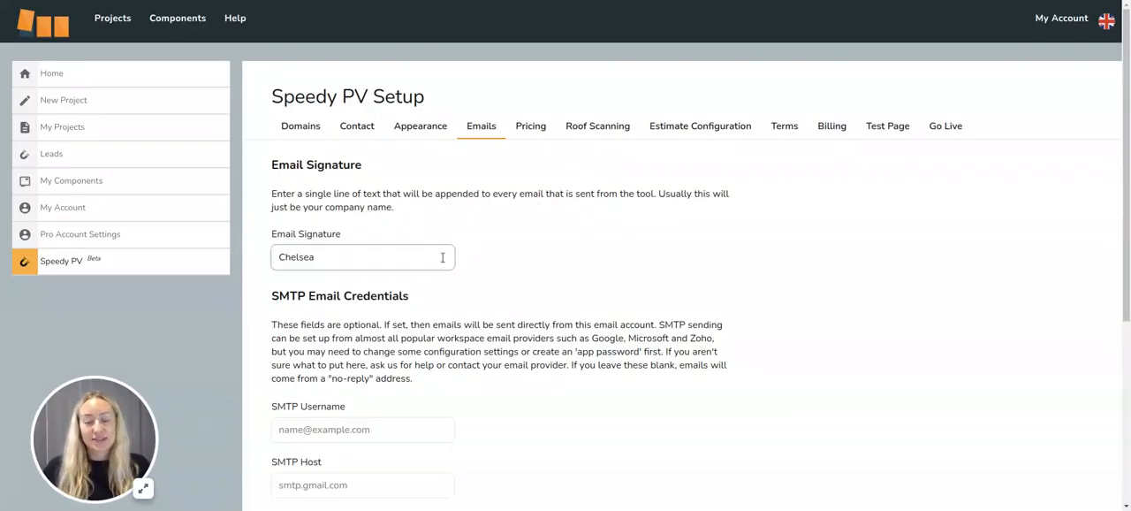
mouse_move(607, 272)
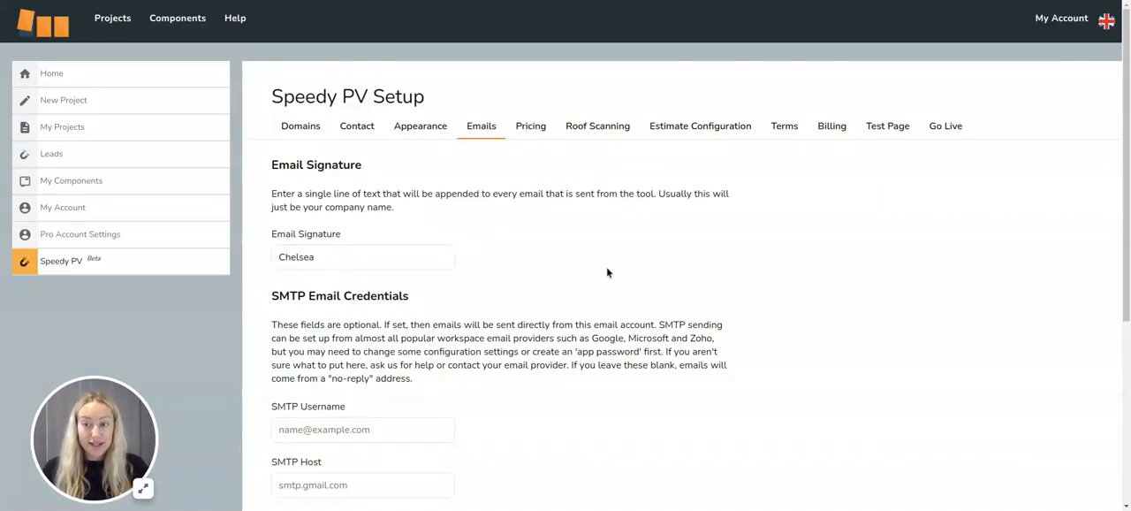
scroll("down", 3)
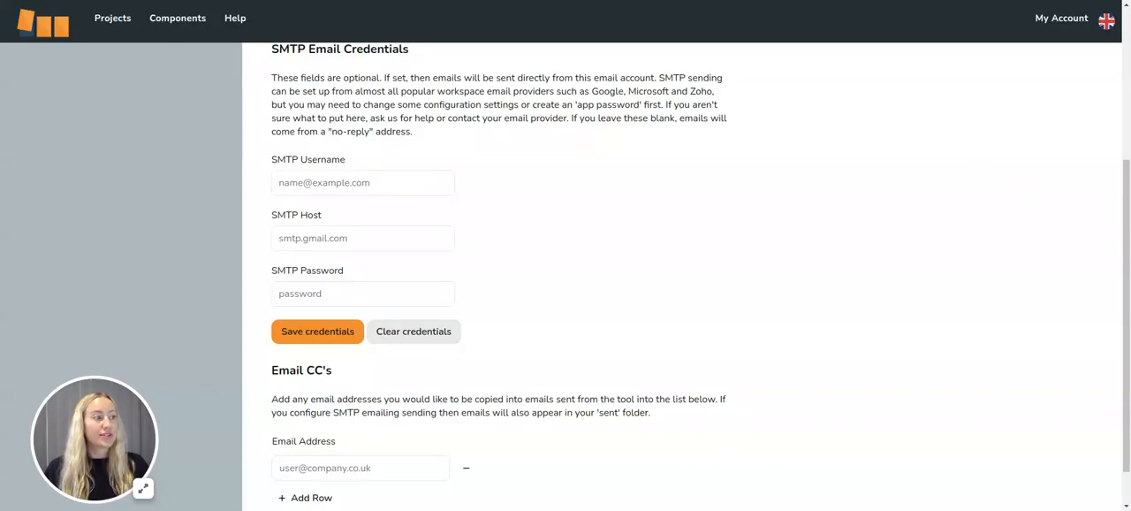
mouse_move(814, 200)
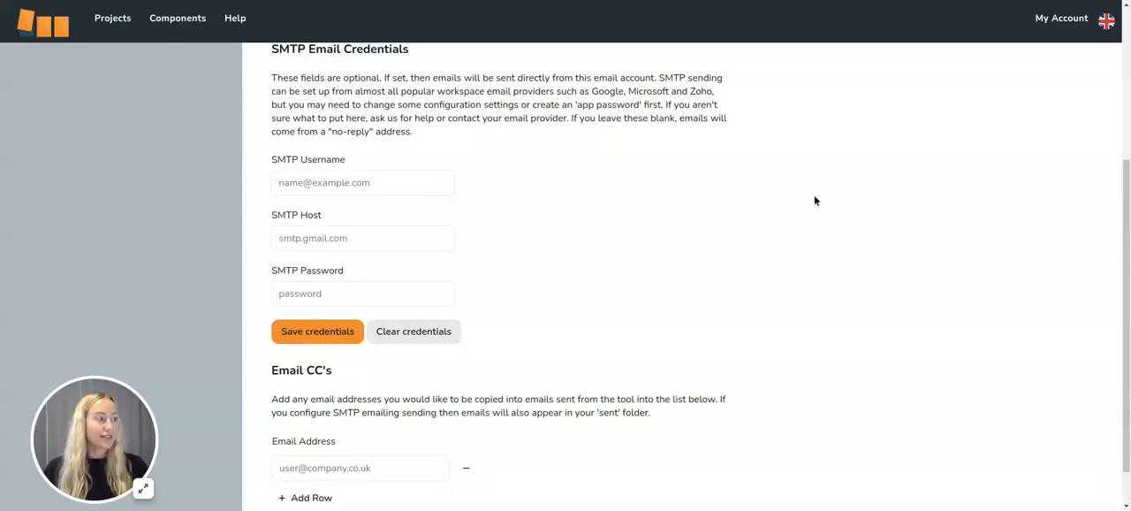
mouse_move(747, 219)
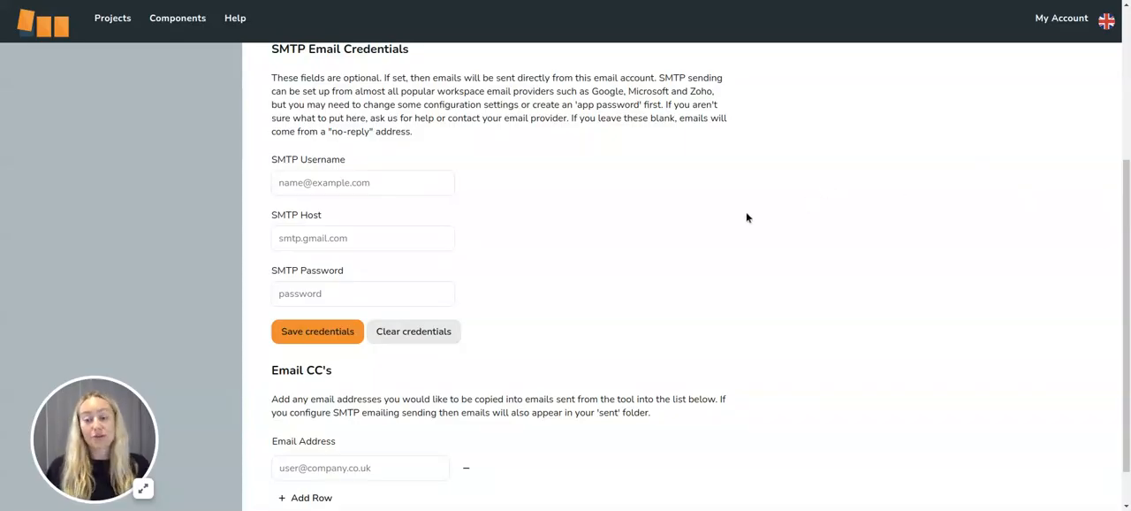
scroll("down", 3)
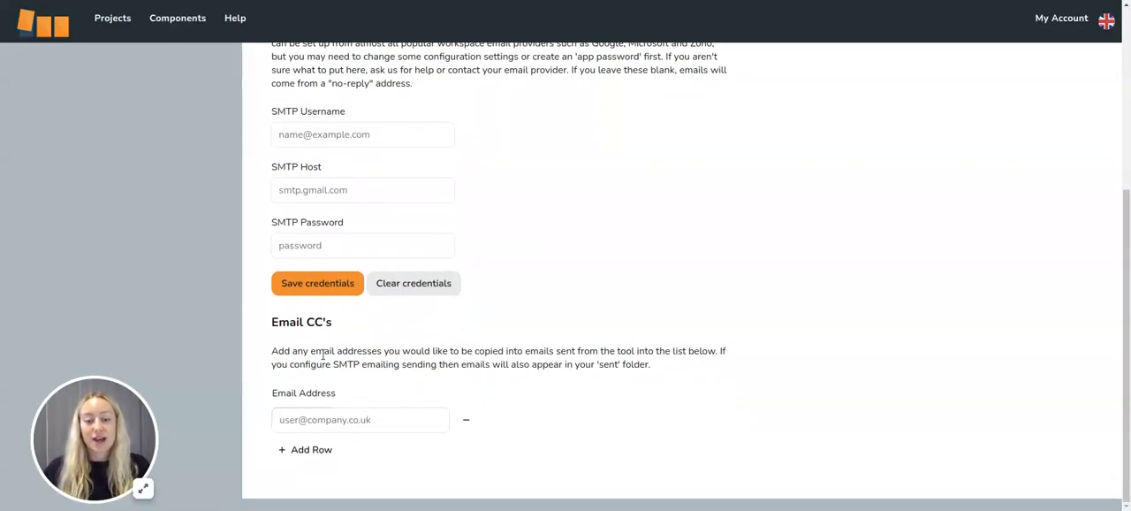
mouse_move(491, 315)
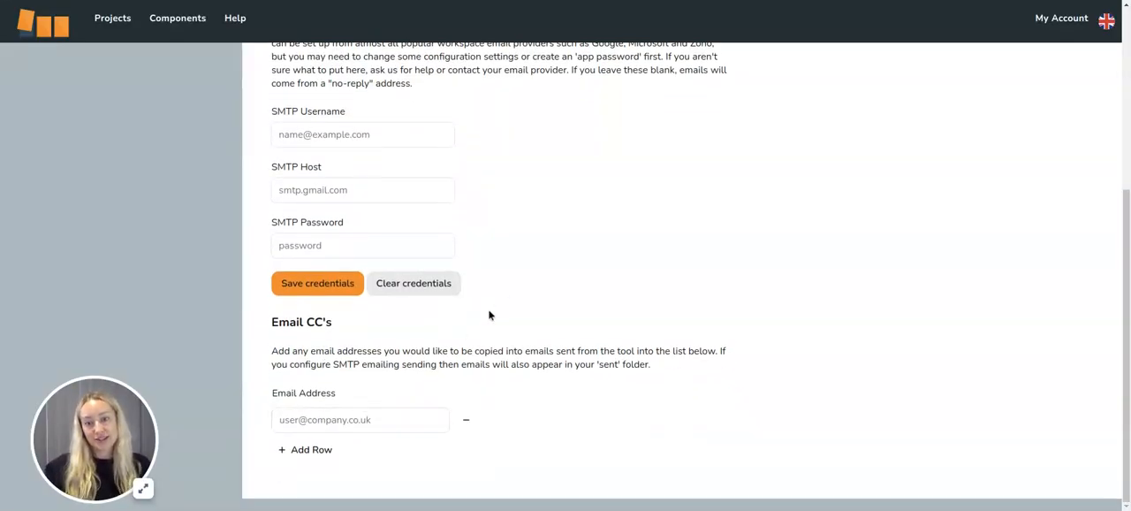
scroll("up", 3)
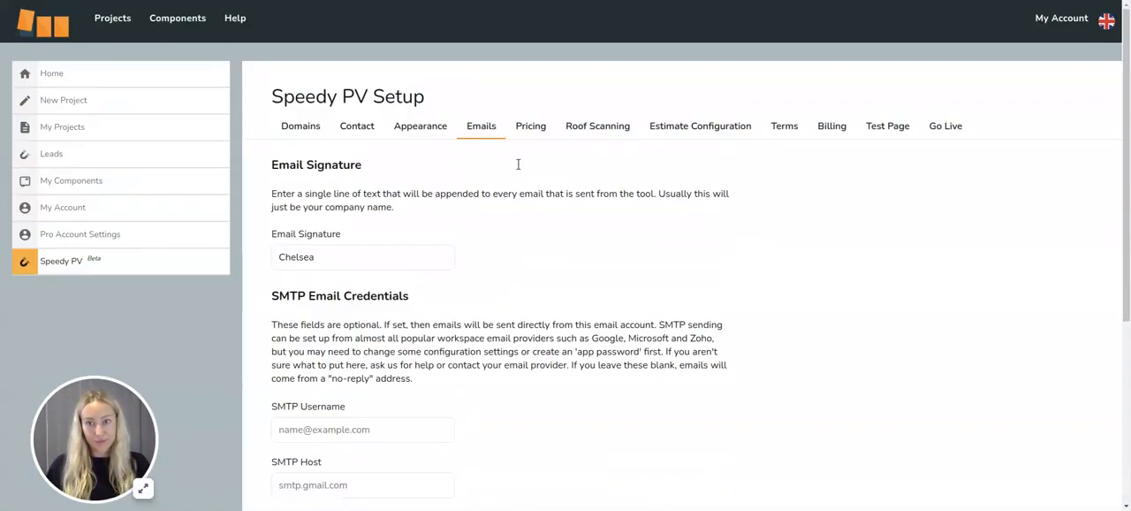
Step: Review the Pricing Settings dialog from the Pricing tab and leave it unchanged
left_click(531, 125)
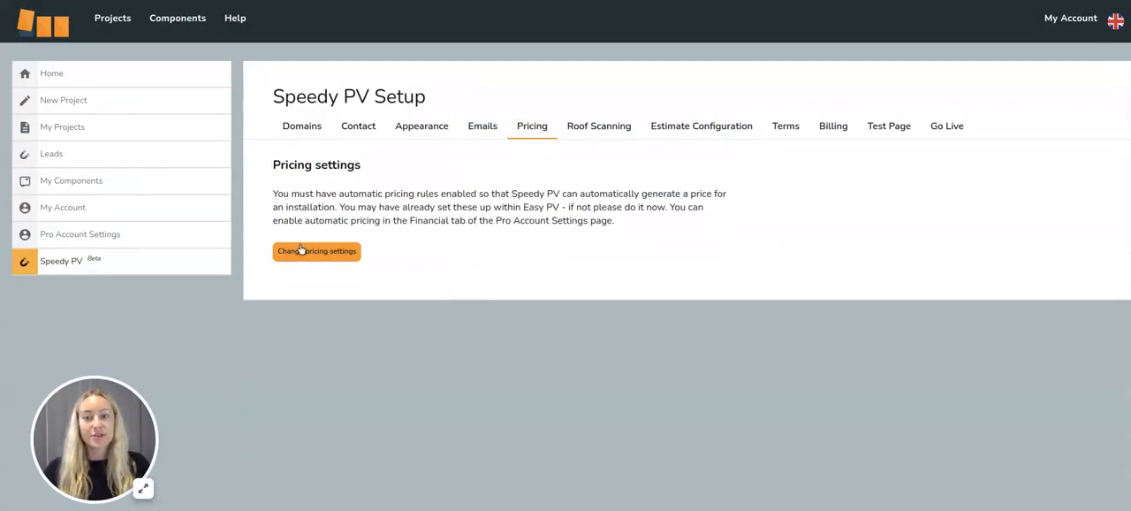
mouse_move(458, 232)
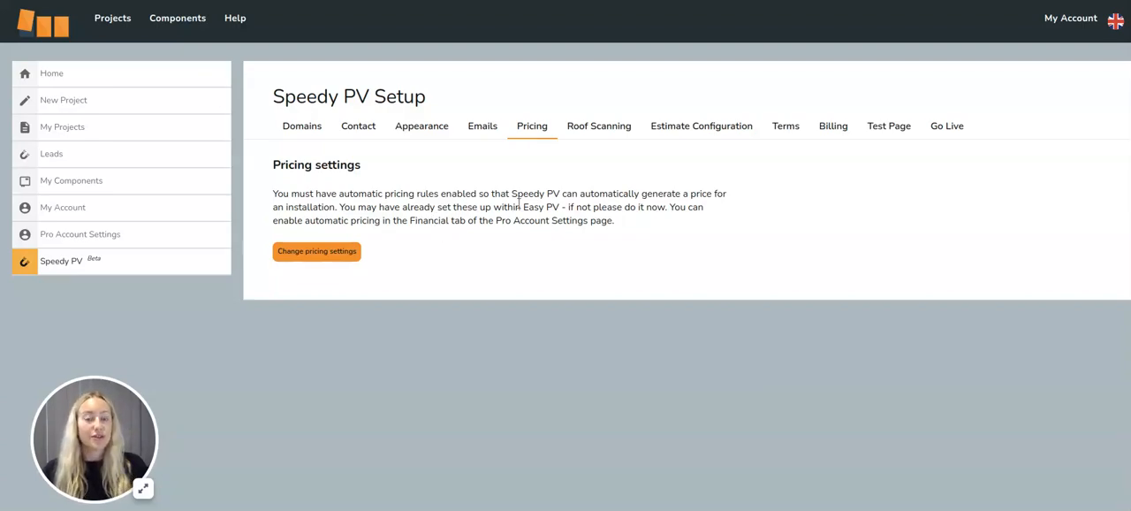
mouse_move(499, 237)
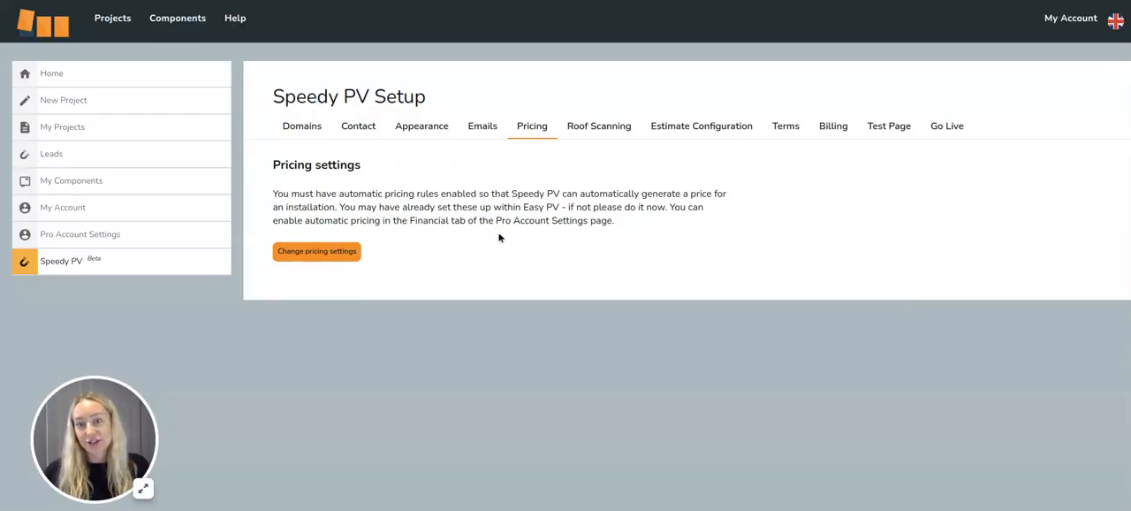
left_click(316, 251)
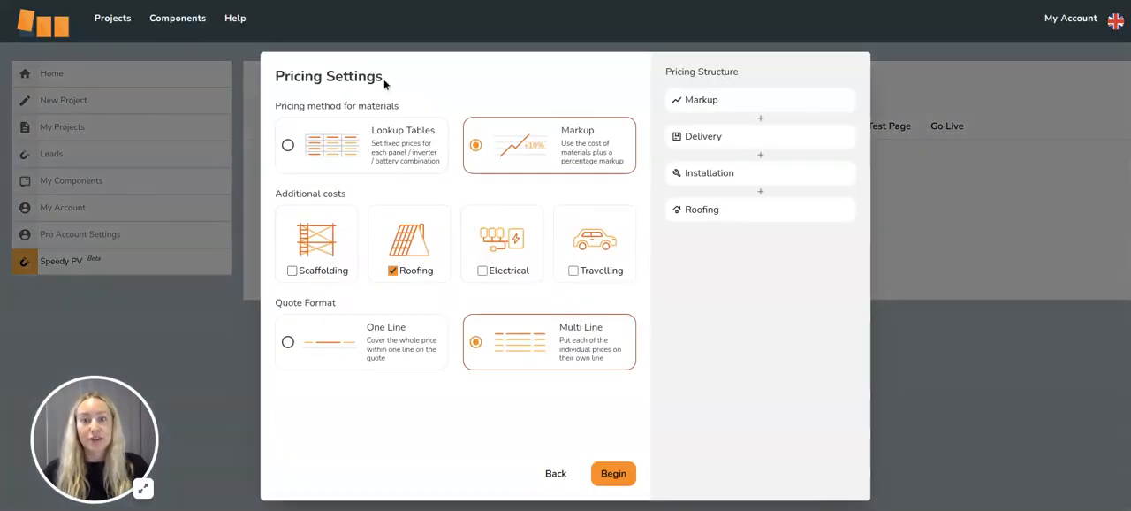
left_click(287, 144)
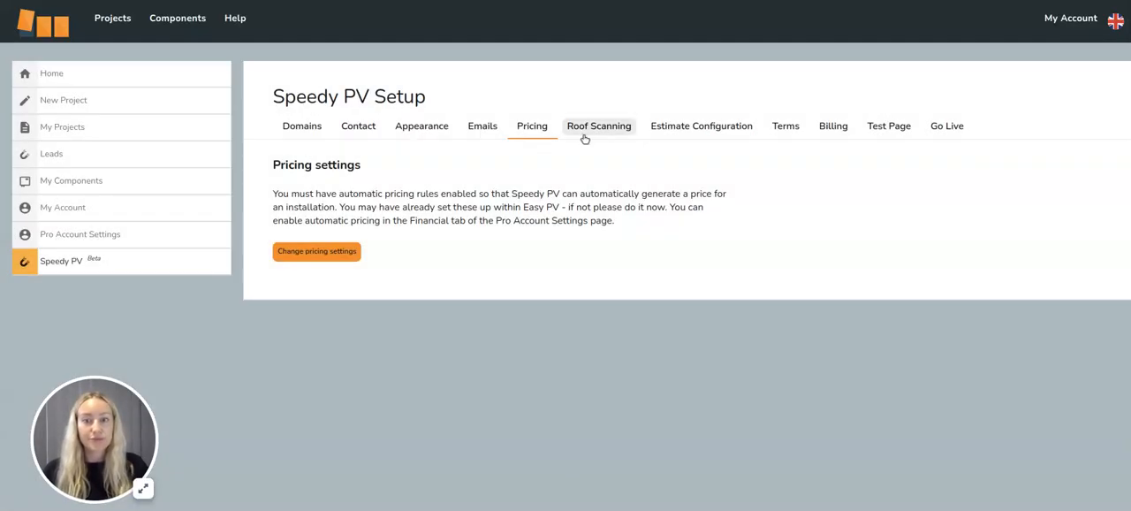
Step: Switch on 'Enable automatic roof scanning' on the Roof Scanning tab
left_click(598, 125)
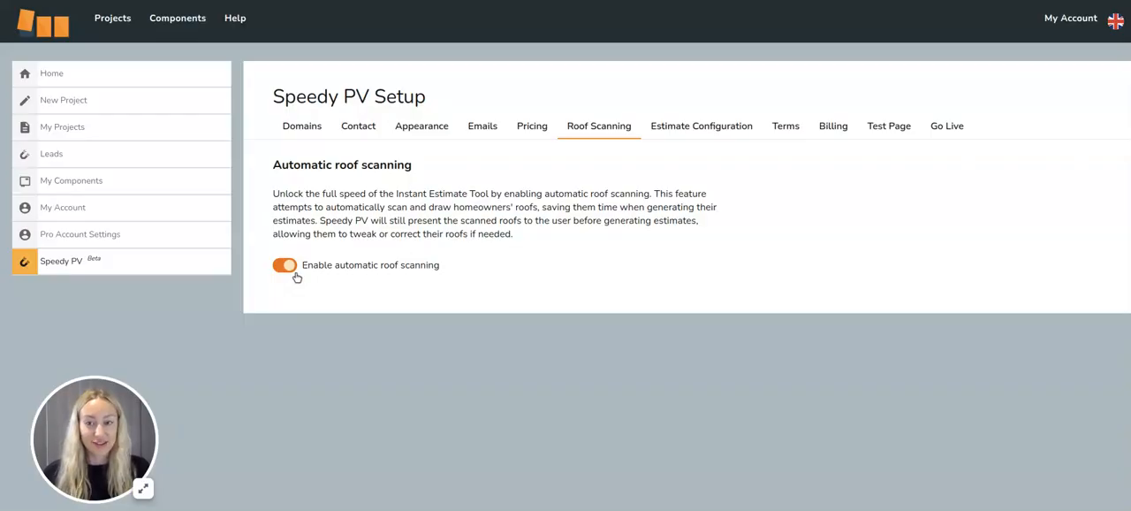
mouse_move(292, 273)
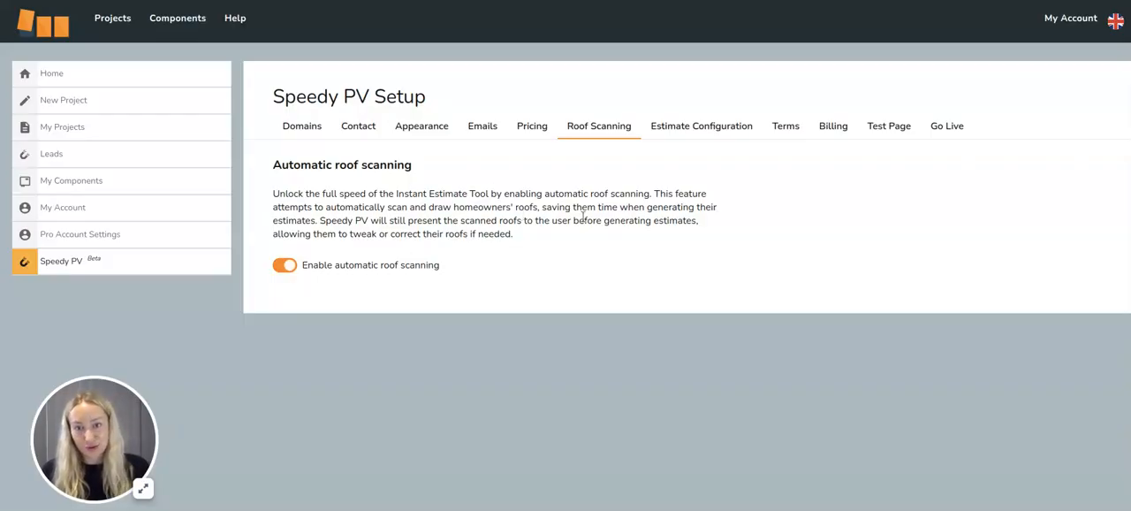
mouse_move(692, 181)
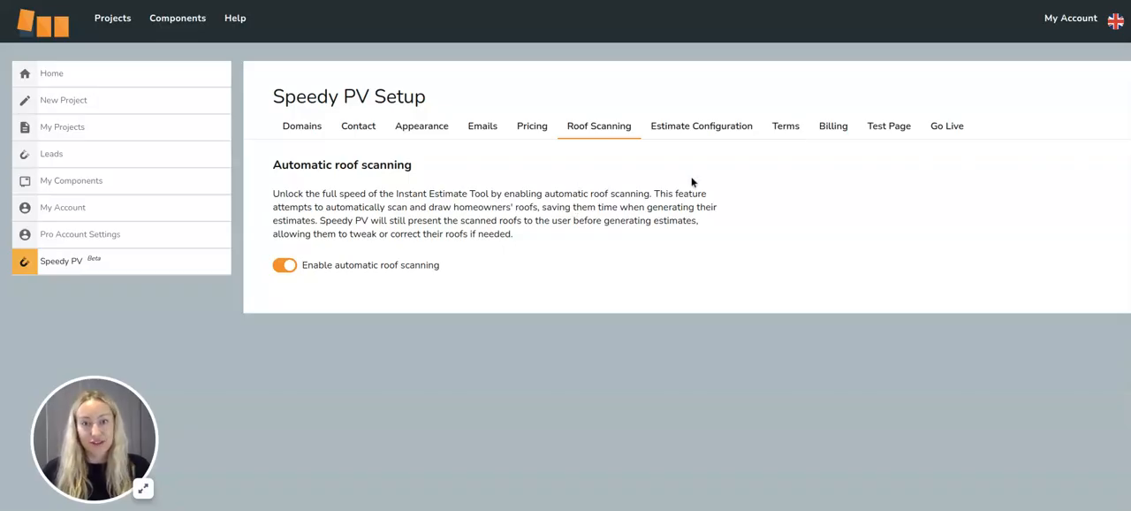
left_click(700, 125)
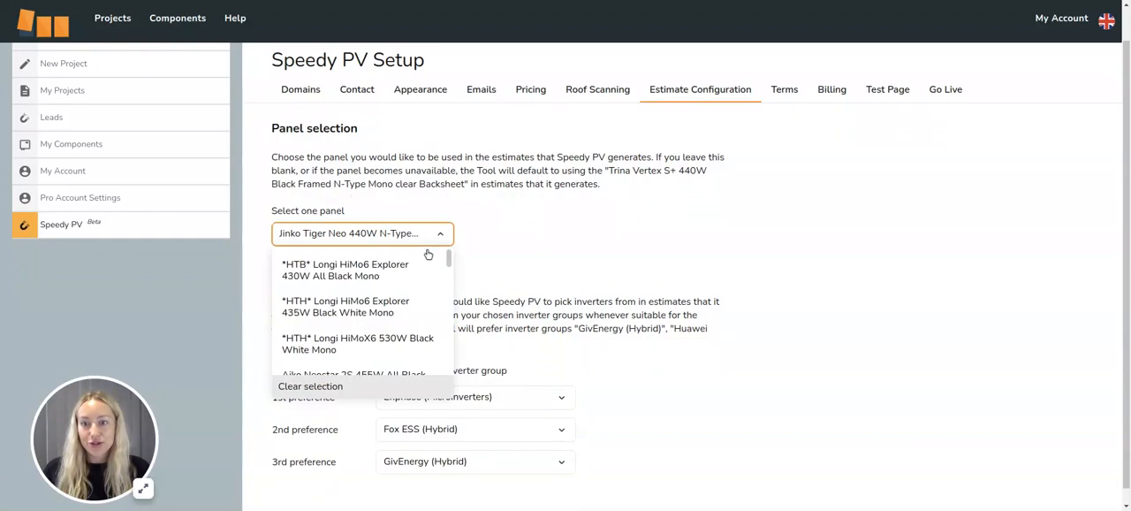
Step: Choose InstaGen 435W Panel in the Estimate Configuration panel dropdown
scroll("down", 3)
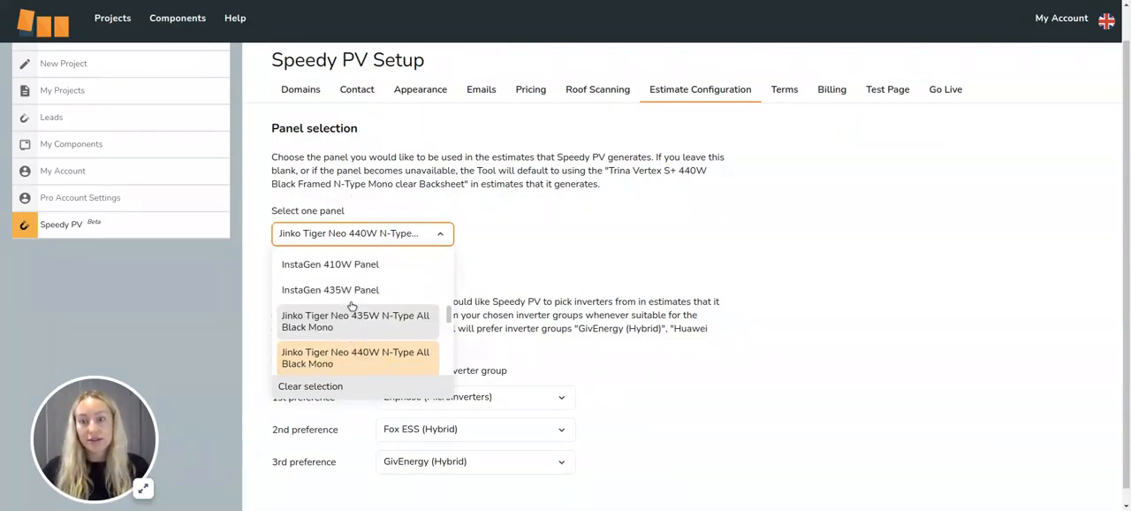
left_click(329, 289)
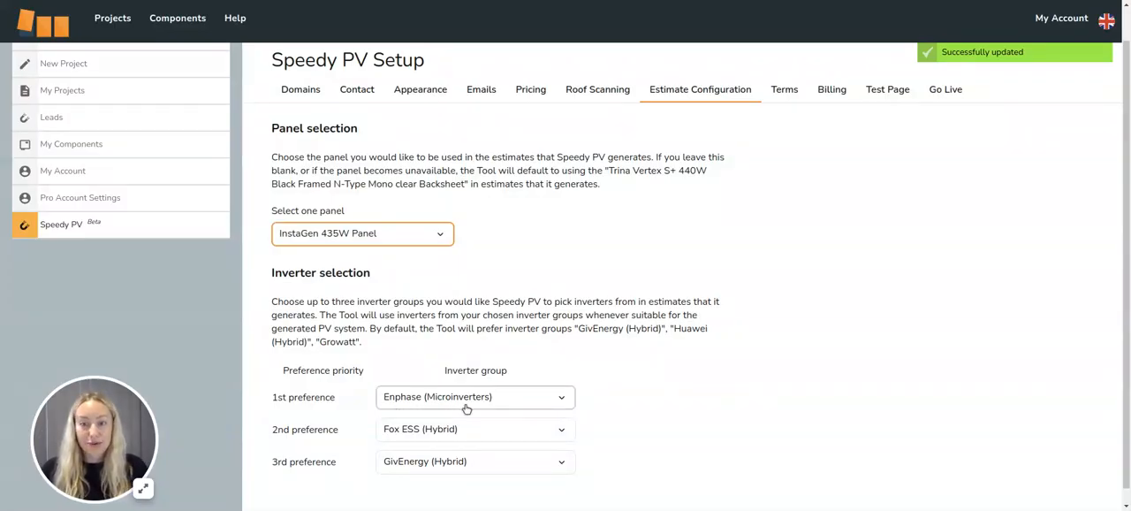
mouse_move(753, 125)
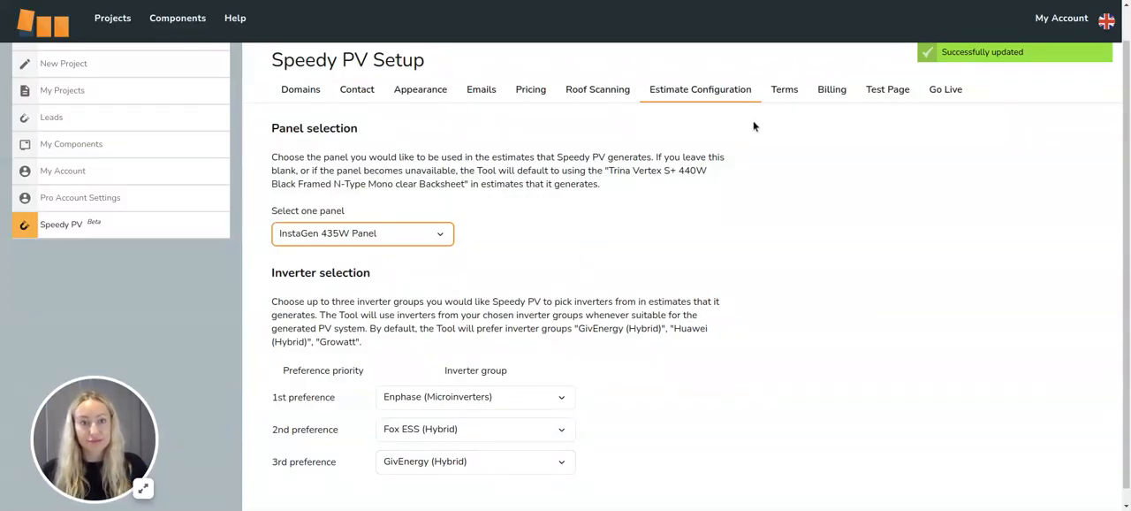
left_click(782, 88)
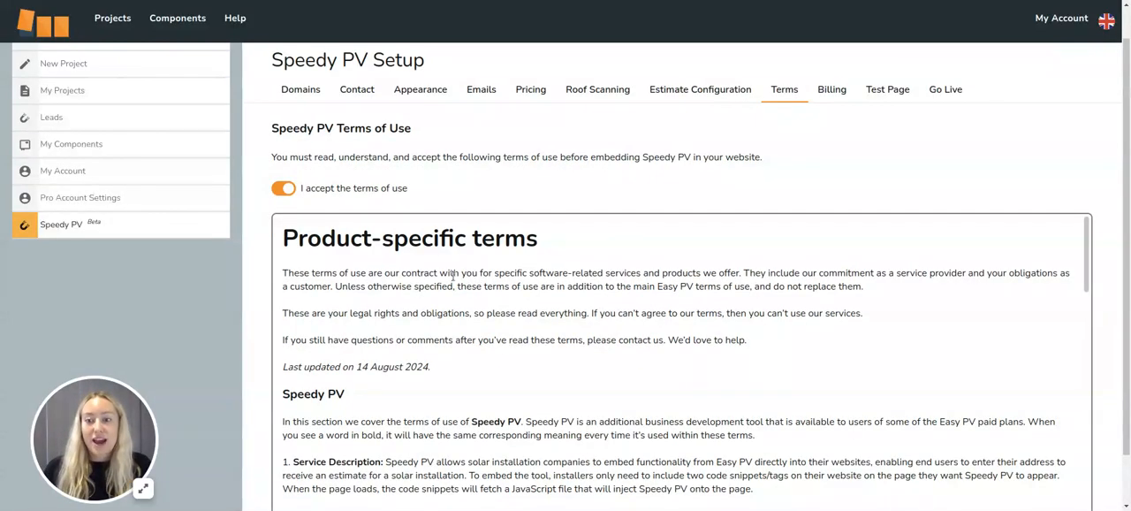
Step: Scroll through the product-specific terms with 'I accept the terms of use' on
scroll("down", 3)
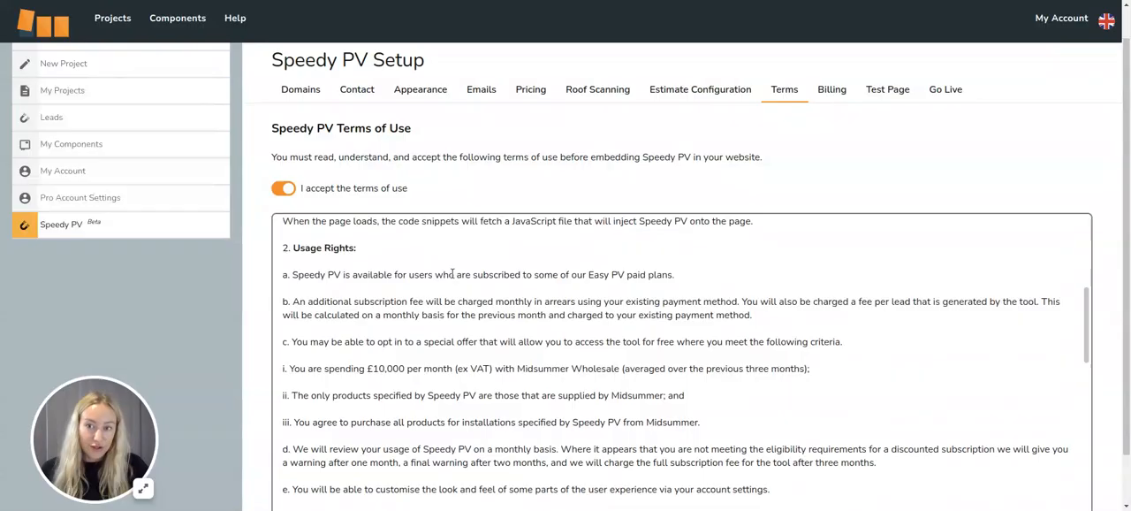
scroll("up", 3)
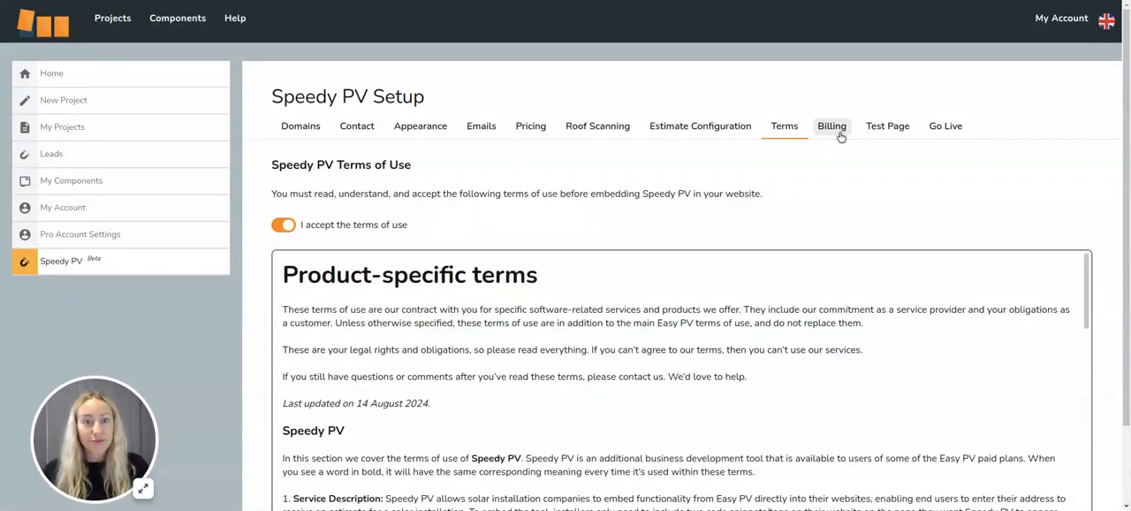
Step: Accept billing conditions and the special offer, and check the billing details fields
left_click(832, 125)
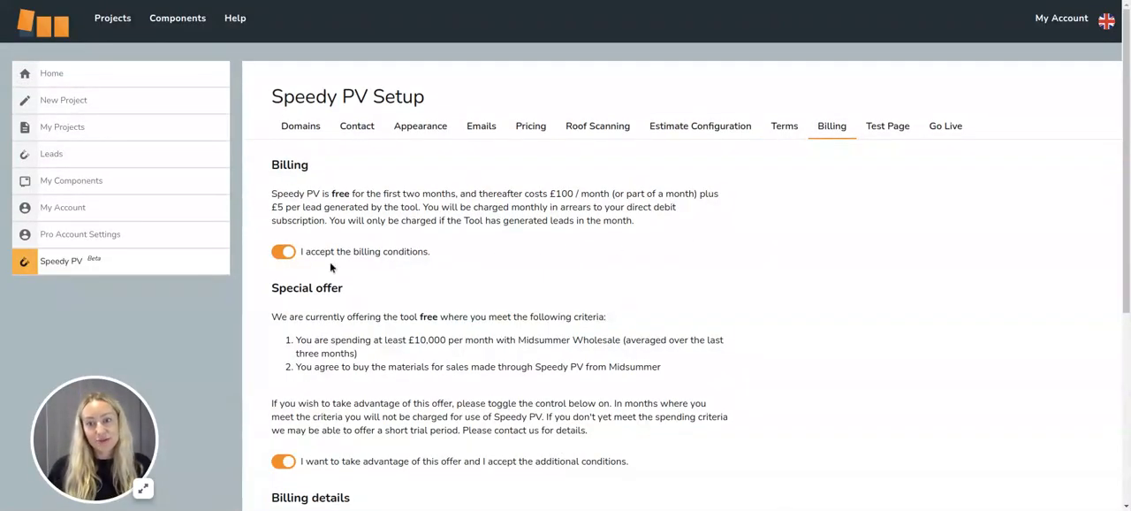
mouse_move(551, 290)
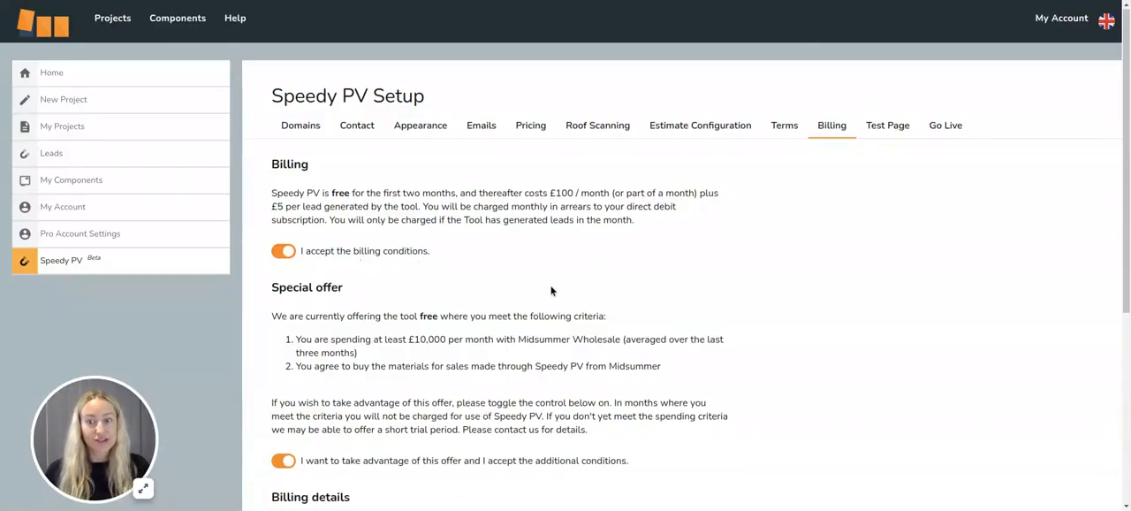
scroll("down", 3)
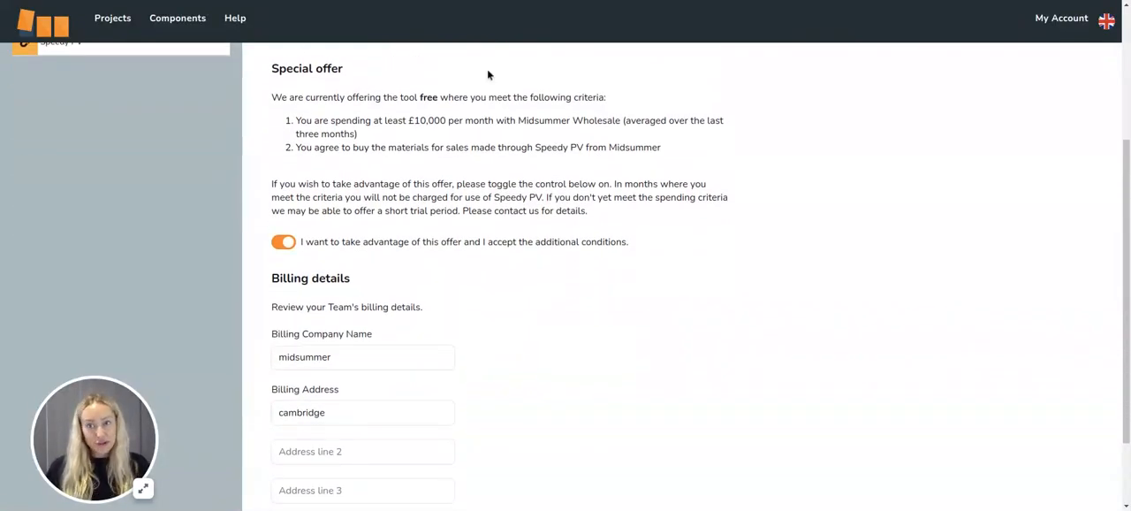
mouse_move(501, 246)
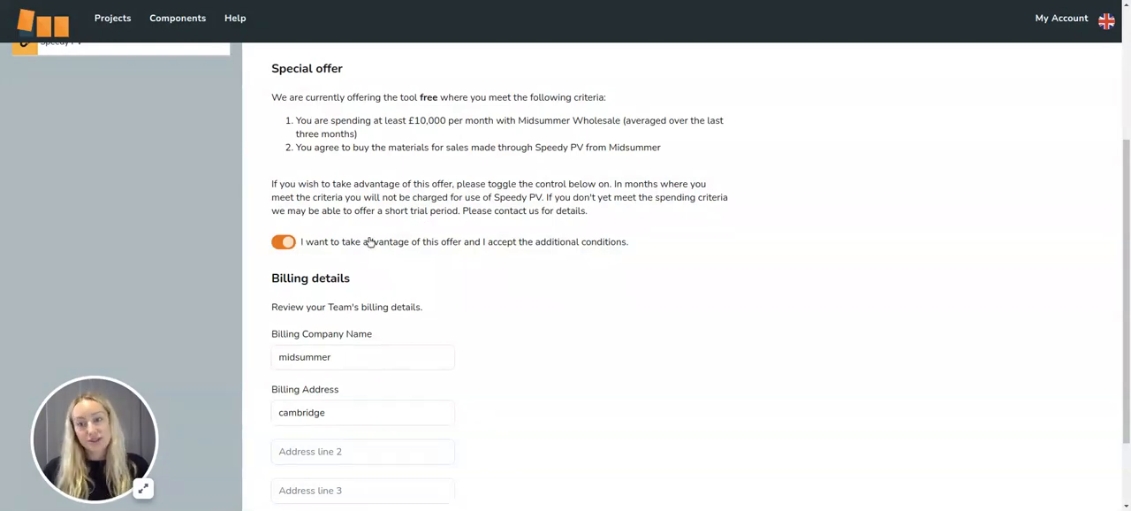
scroll("up", 3)
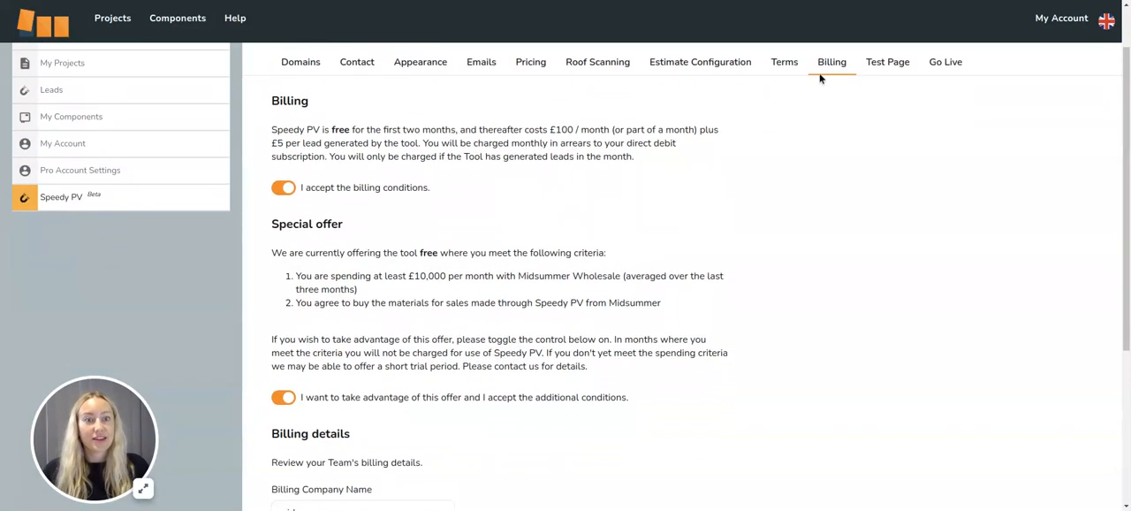
Step: Preview the Test Page in Mobile layout, then bring up the Go Live checklist
left_click(887, 62)
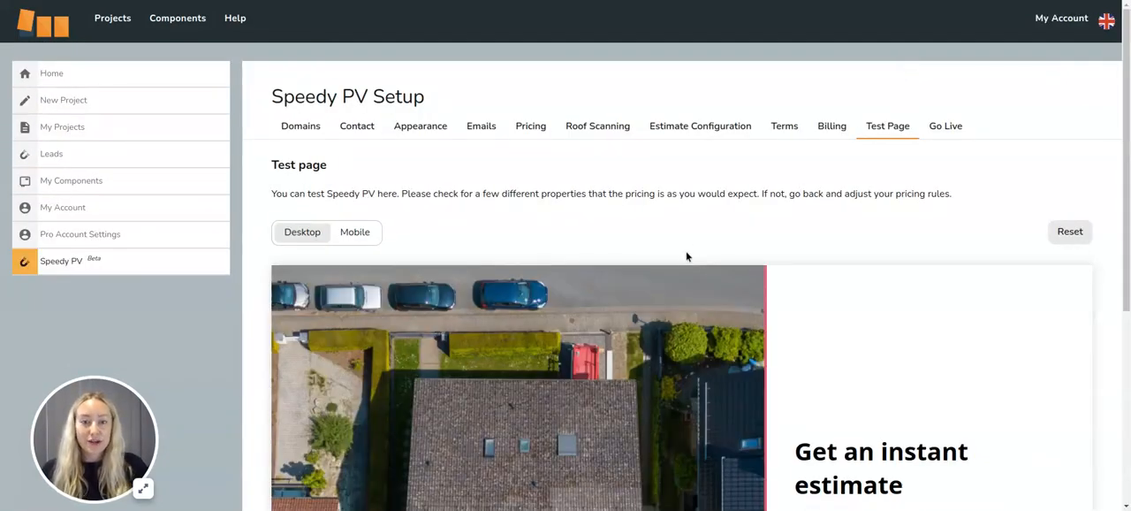
scroll("down", 3)
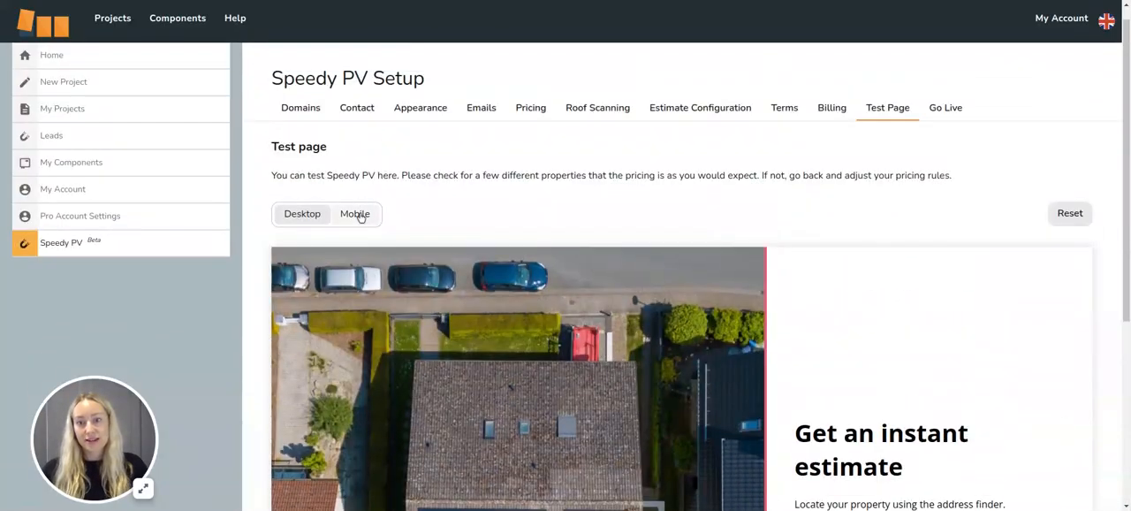
left_click(354, 224)
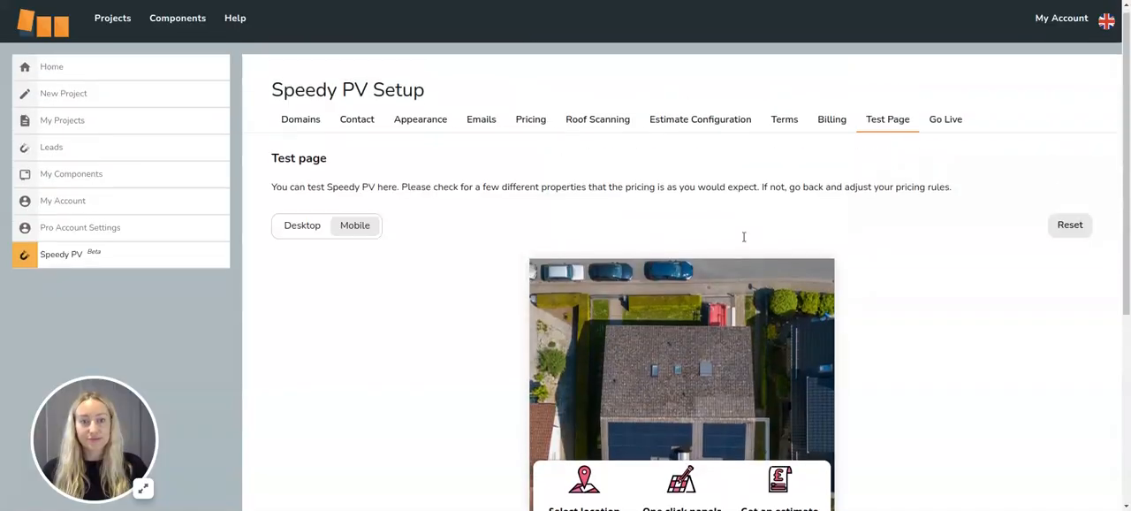
left_click(945, 119)
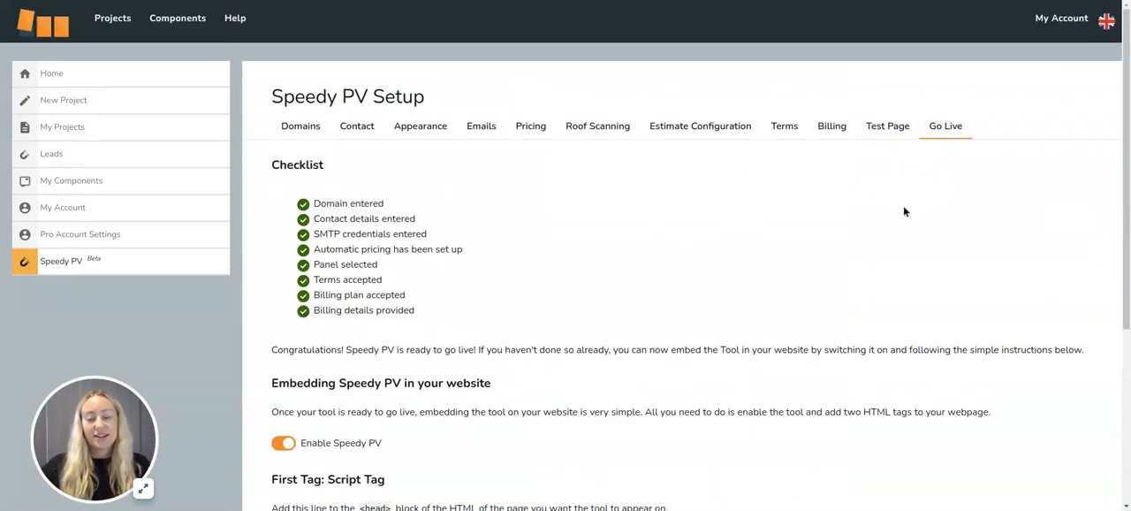
mouse_move(287, 182)
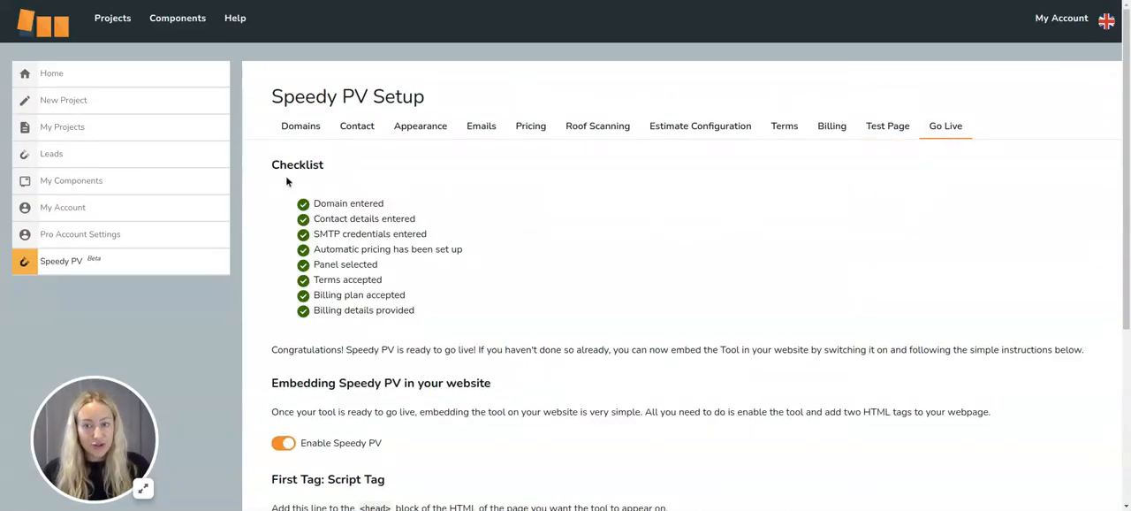
mouse_move(491, 286)
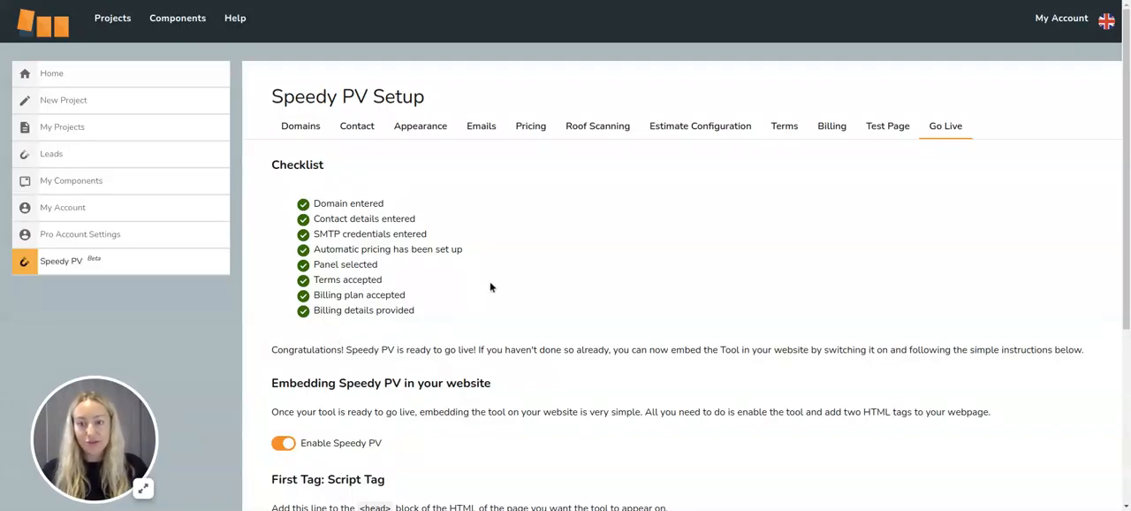
Step: Scroll the Go Live tab down to the First Tag: Script Tag and Second Tag: Element Tag sections
scroll("down", 3)
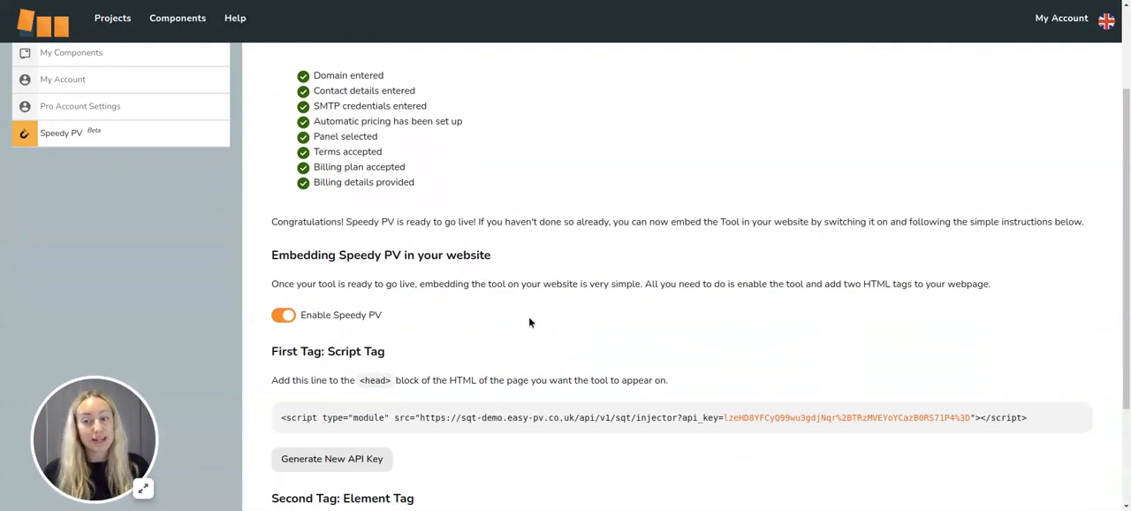
scroll("down", 3)
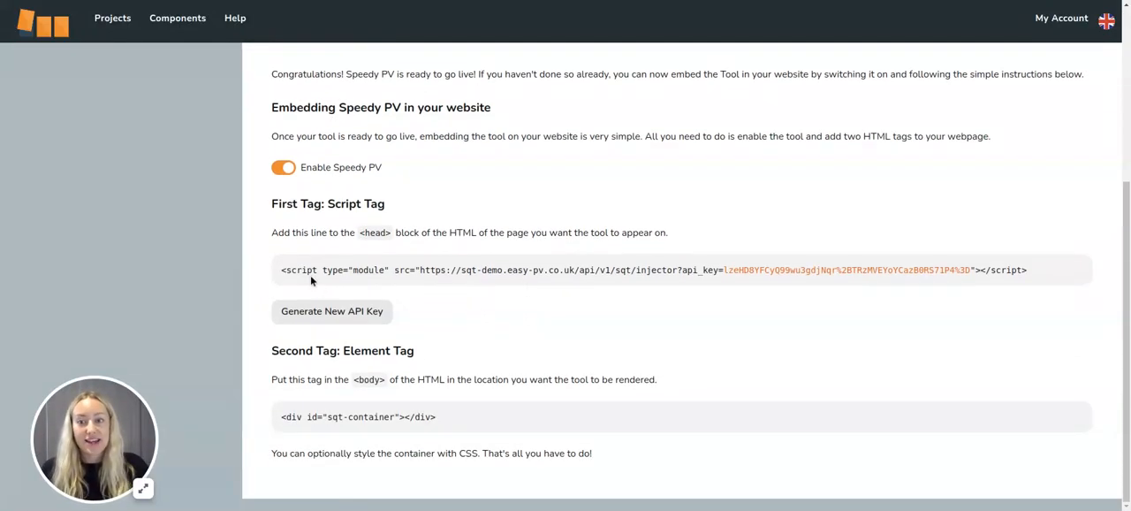
mouse_move(473, 294)
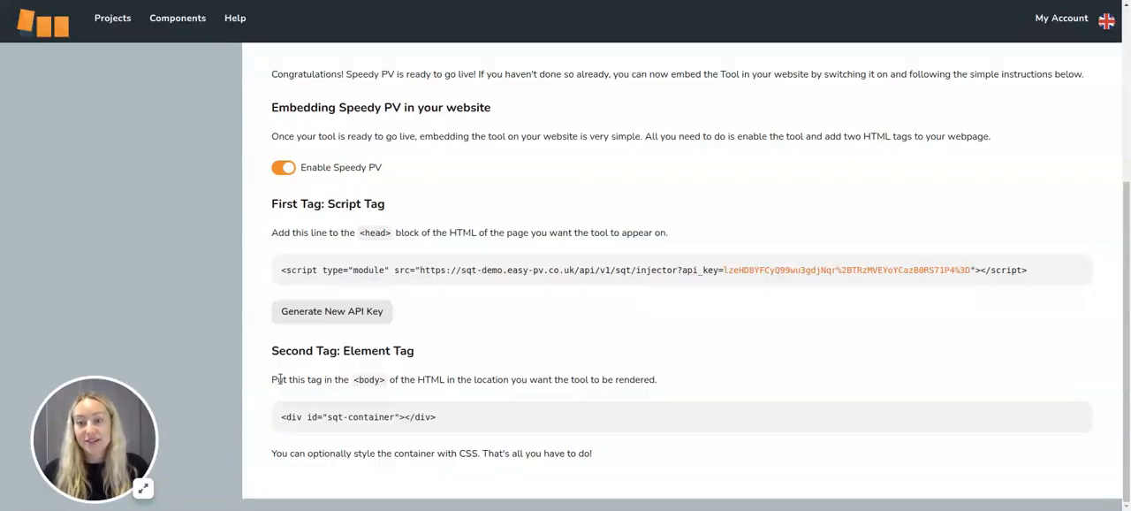
mouse_move(447, 415)
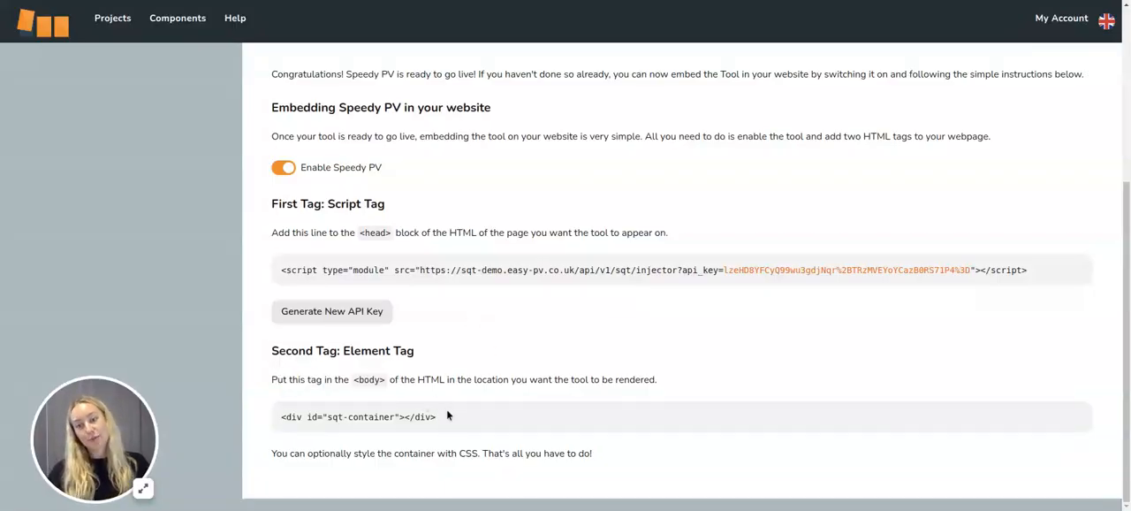
mouse_move(434, 427)
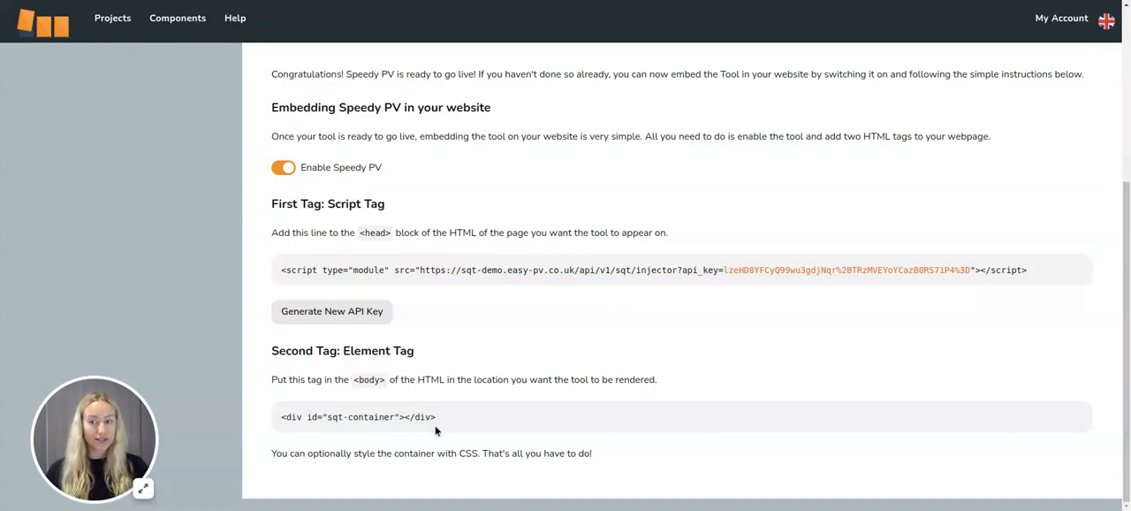
mouse_move(678, 255)
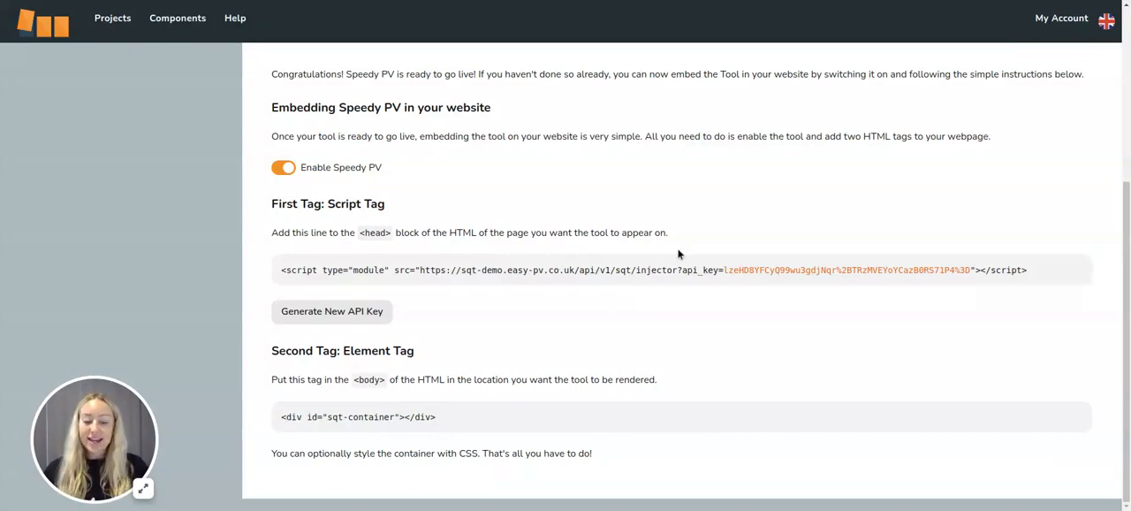